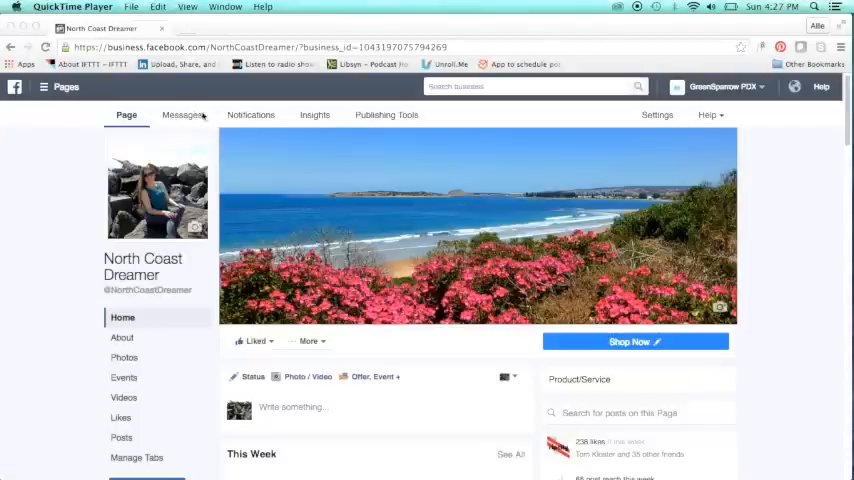
pyautogui.moveTo(399, 117)
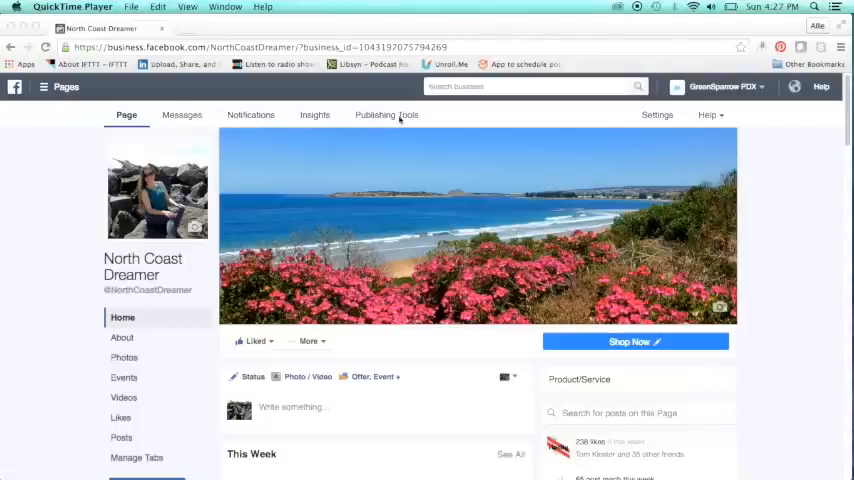
# Step: Open Settings for the North Coast Dreamer page
pyautogui.click(657, 114)
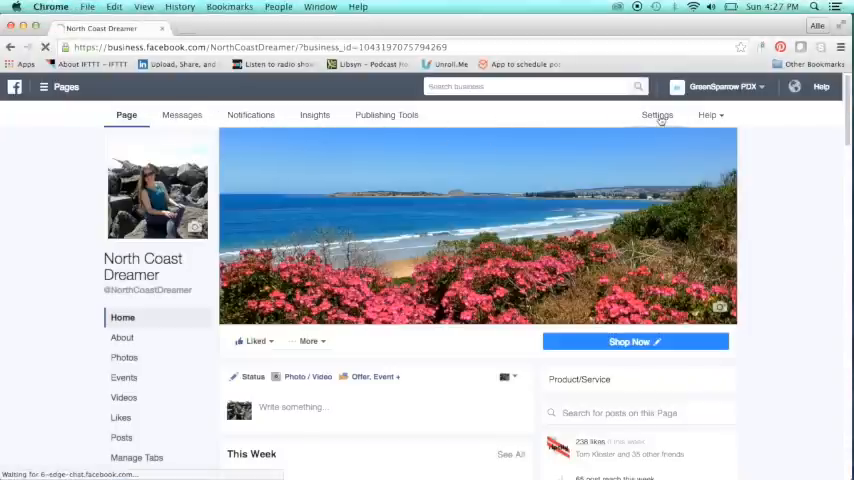
# Step: Show the Page Roles settings listing the owner, admins and add-person field
pyautogui.click(656, 114)
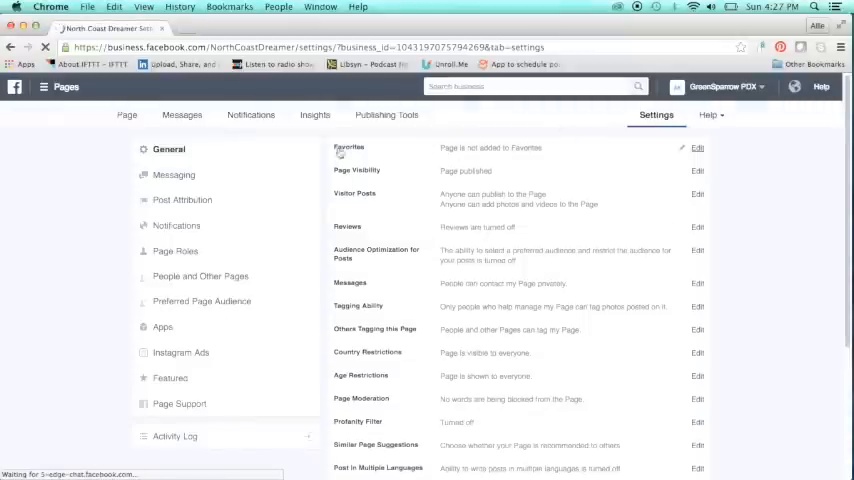
pyautogui.moveTo(188, 251)
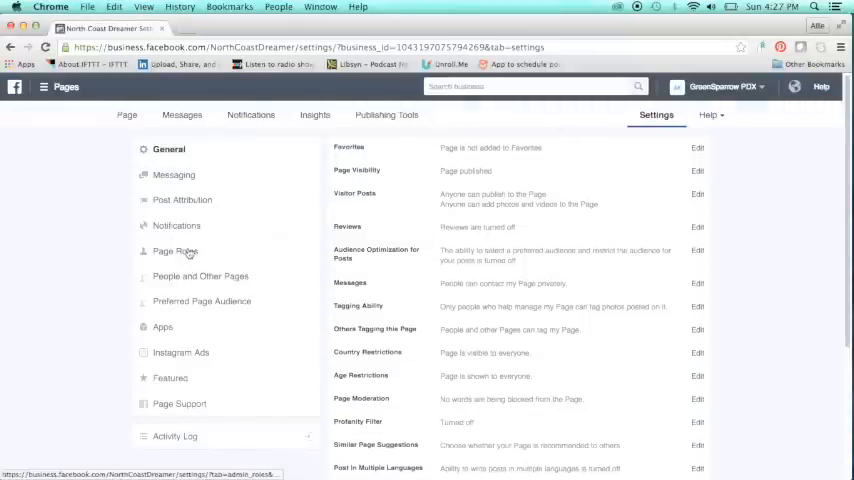
pyautogui.click(175, 251)
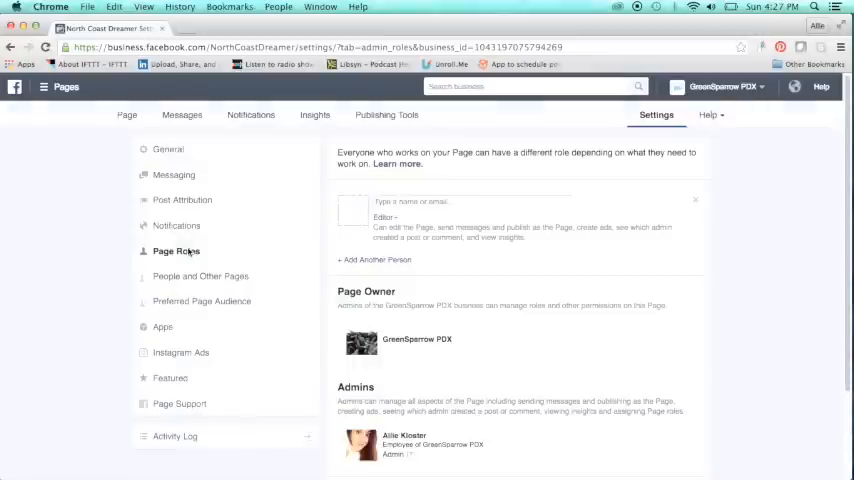
pyautogui.scroll(-3)
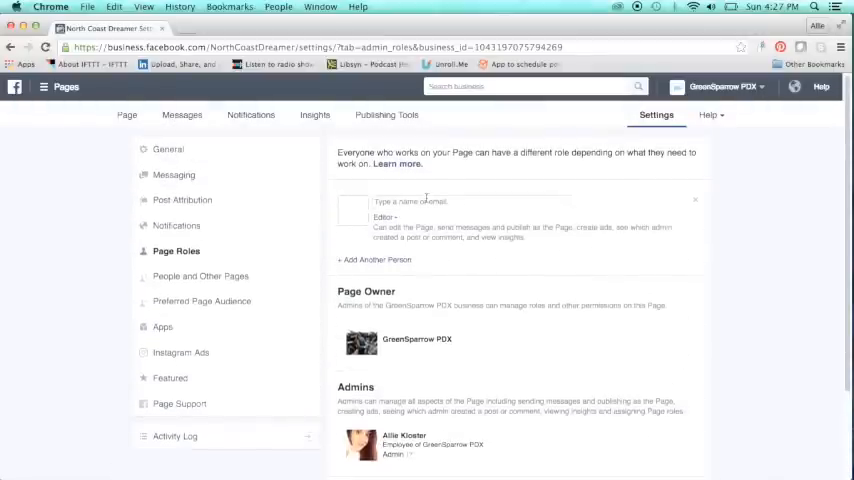
pyautogui.write('T')
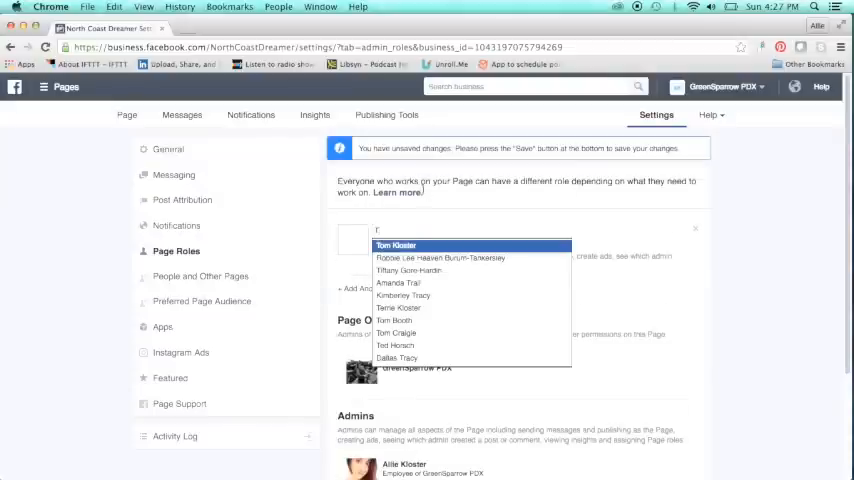
pyautogui.click(394, 245)
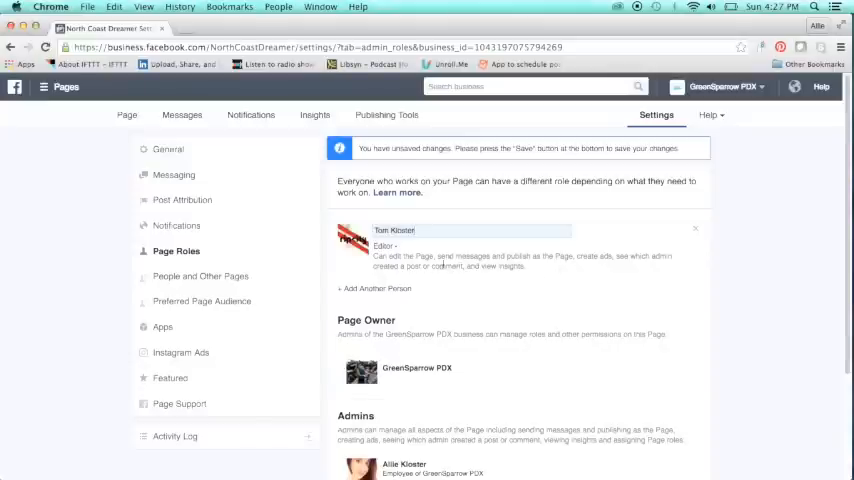
pyautogui.click(383, 246)
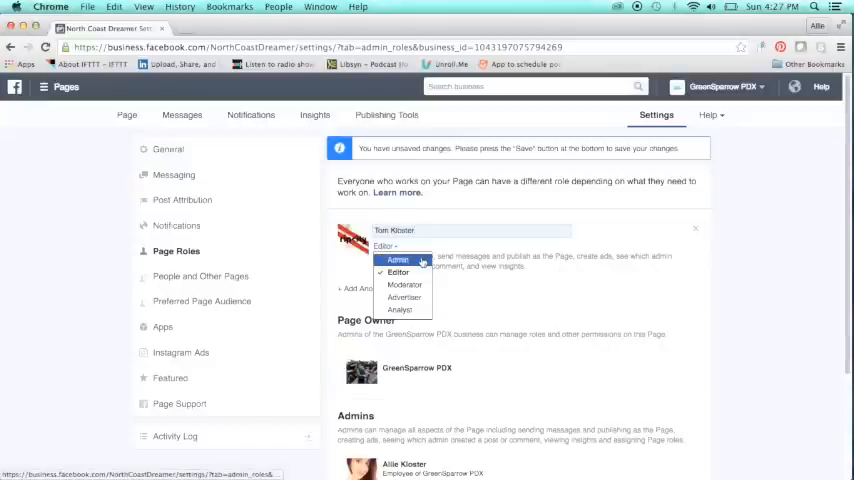
pyautogui.click(397, 260)
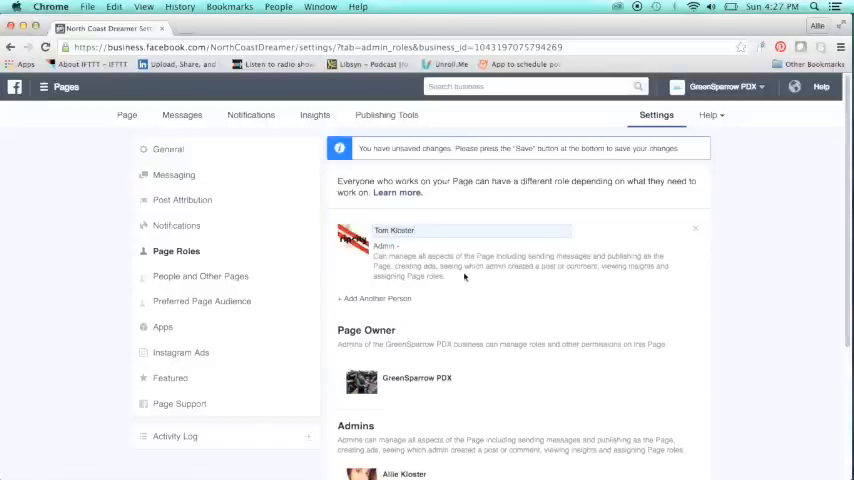
pyautogui.click(386, 247)
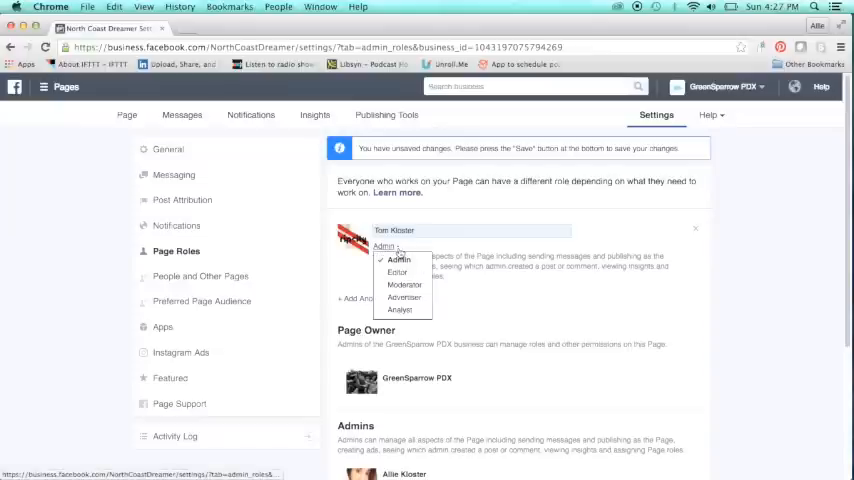
pyautogui.click(388, 259)
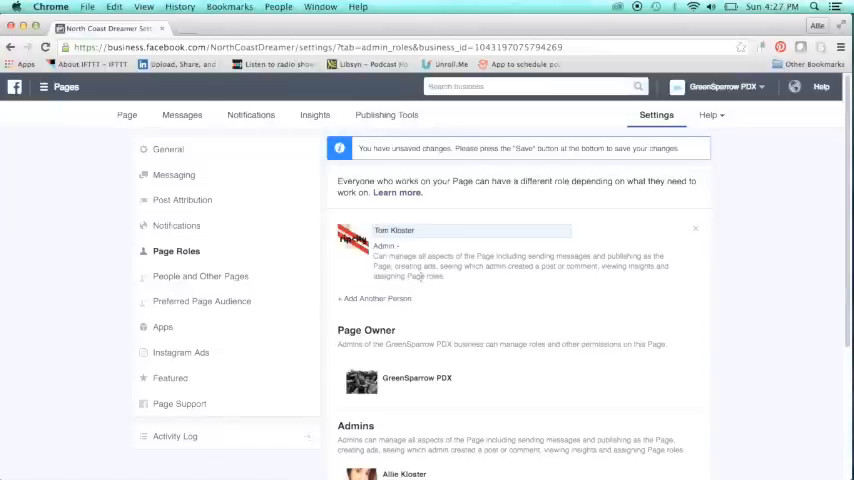
pyautogui.click(385, 246)
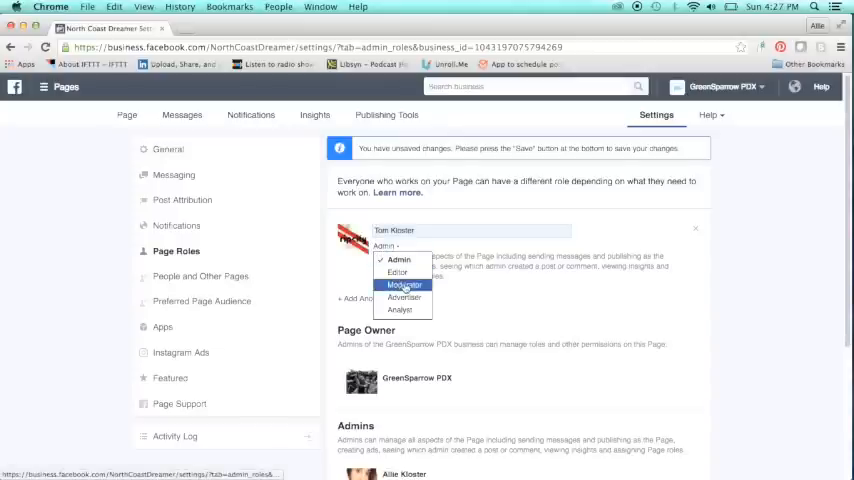
pyautogui.click(403, 285)
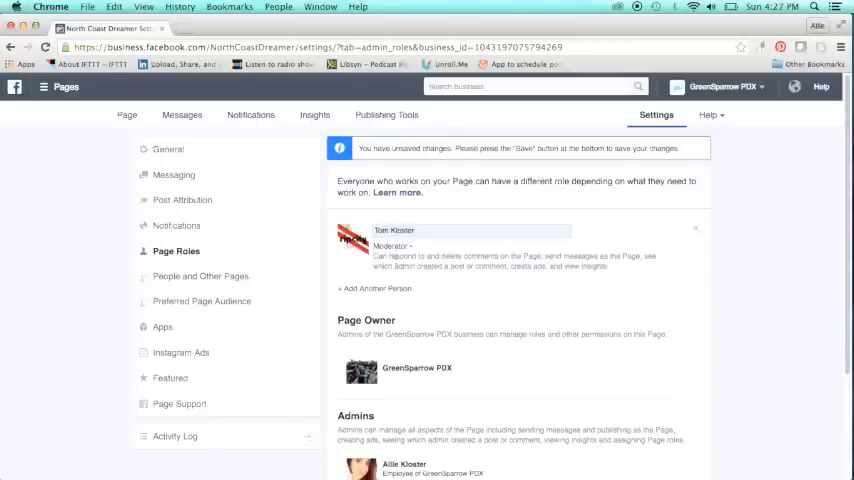
pyautogui.click(393, 246)
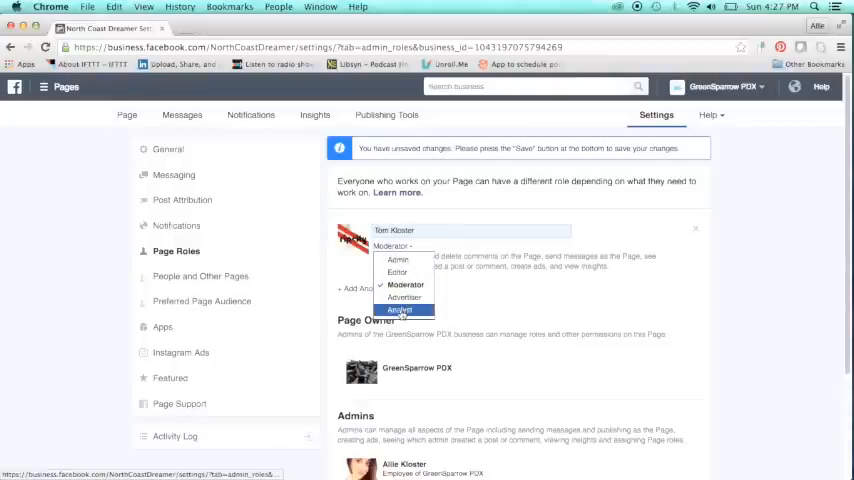
pyautogui.click(395, 271)
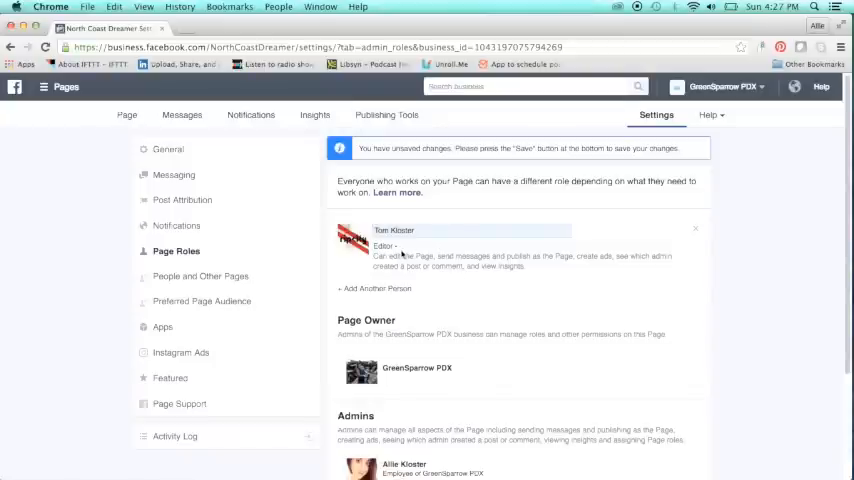
pyautogui.scroll(-3)
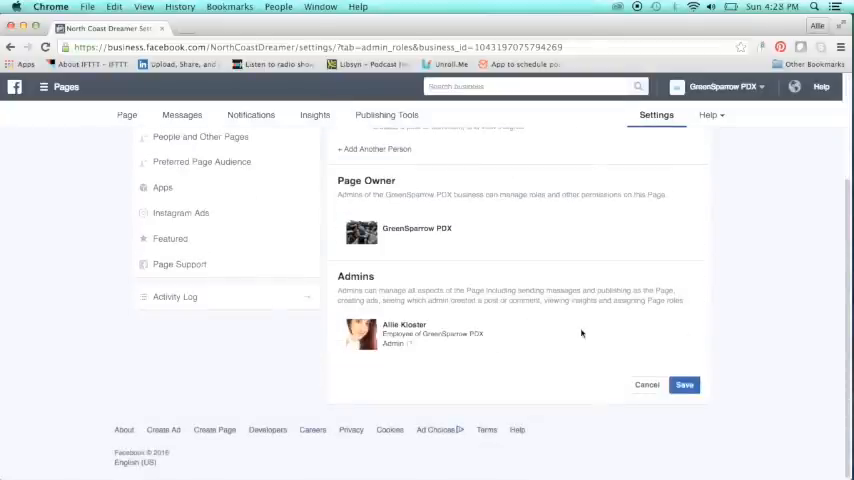
pyautogui.click(690, 386)
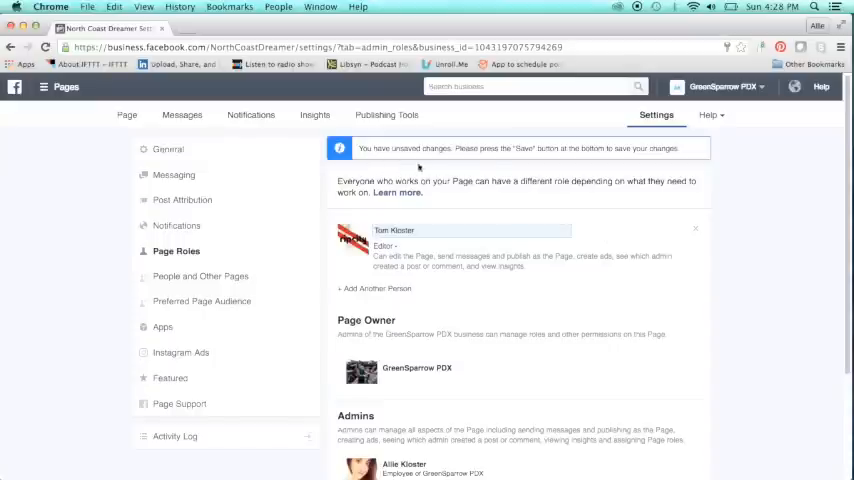
pyautogui.moveTo(124, 119)
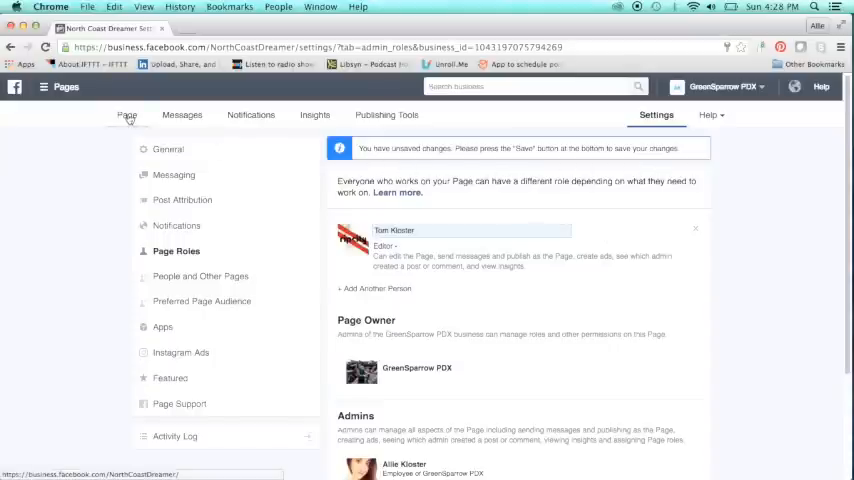
pyautogui.click(123, 115)
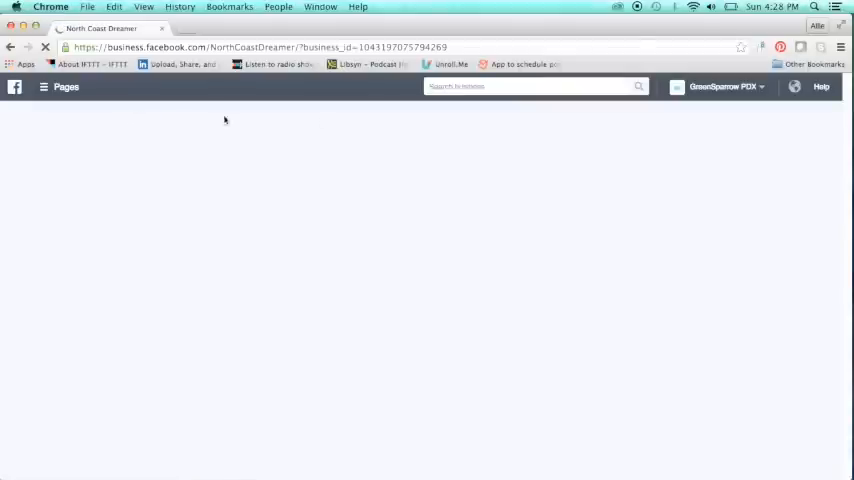